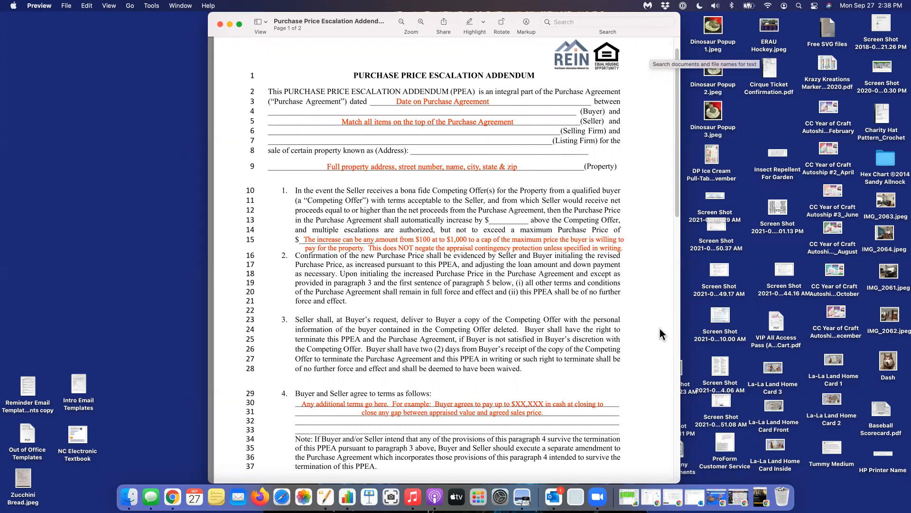
pyautogui.moveTo(531, 214)
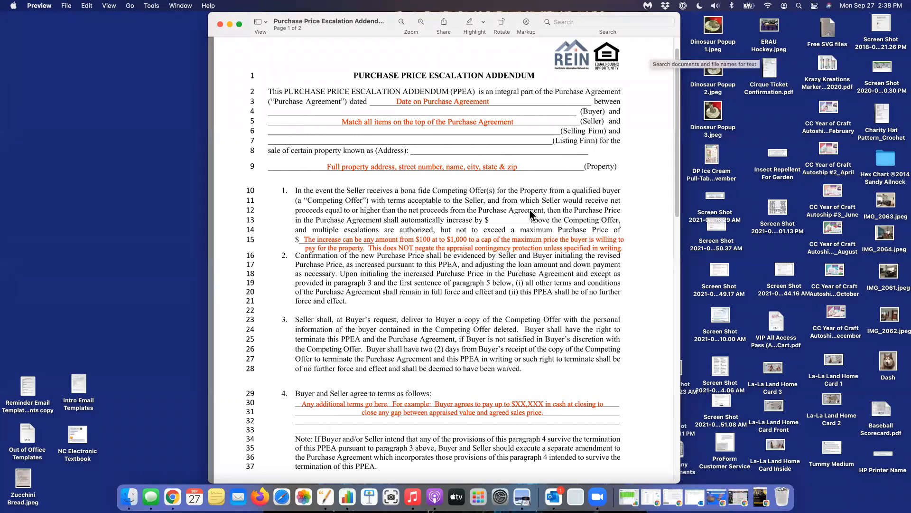
pyautogui.moveTo(491, 170)
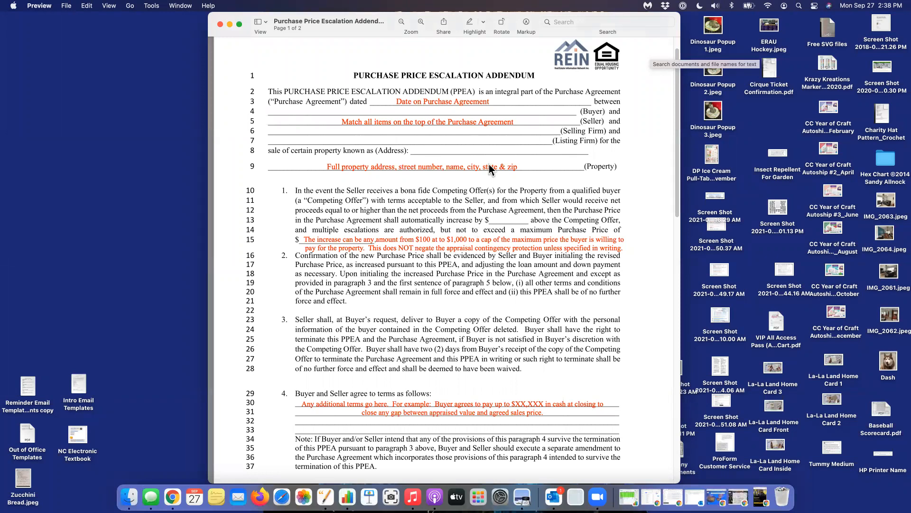
pyautogui.moveTo(463, 115)
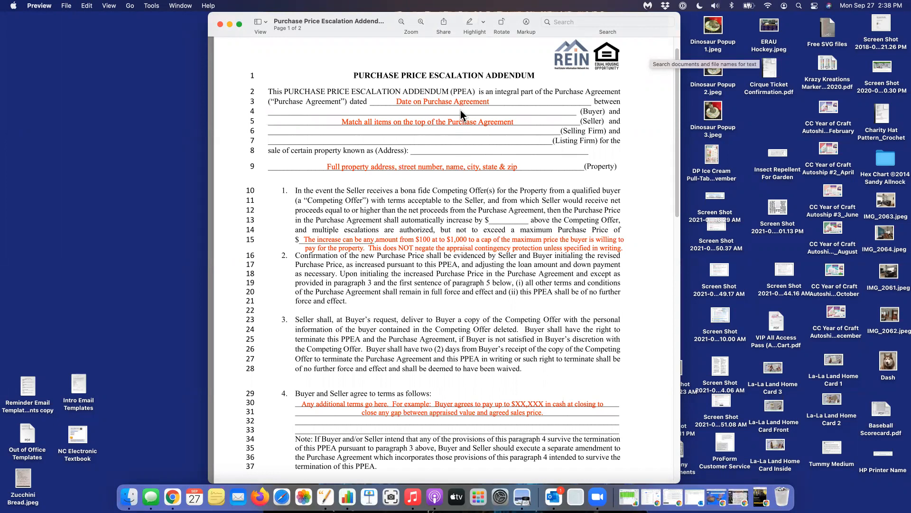
pyautogui.moveTo(456, 158)
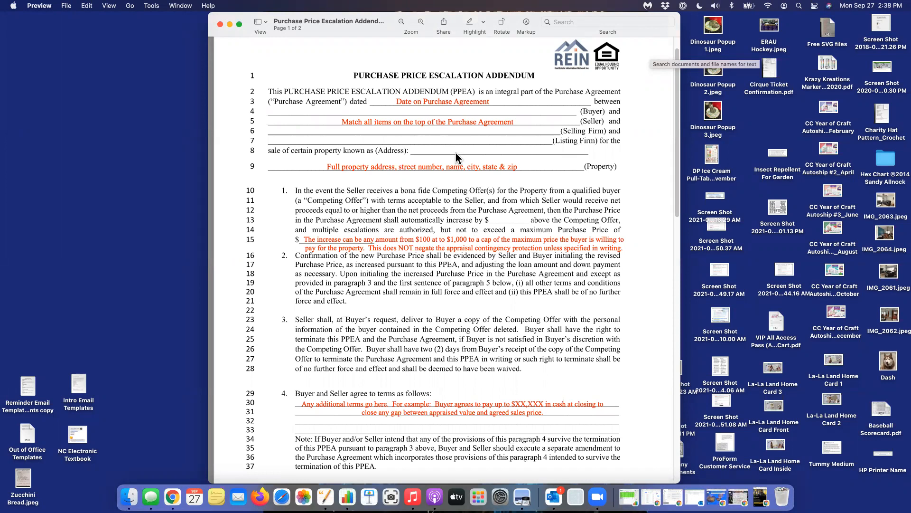
pyautogui.moveTo(458, 109)
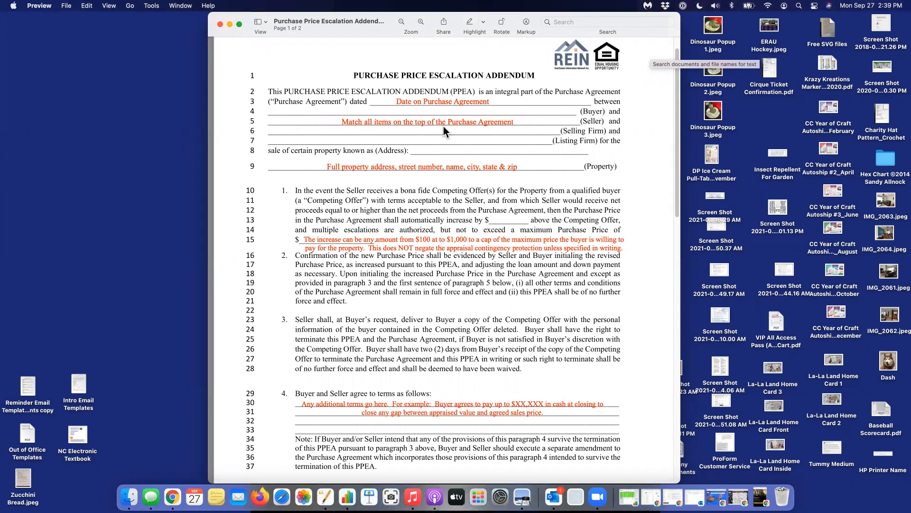
pyautogui.moveTo(308, 203)
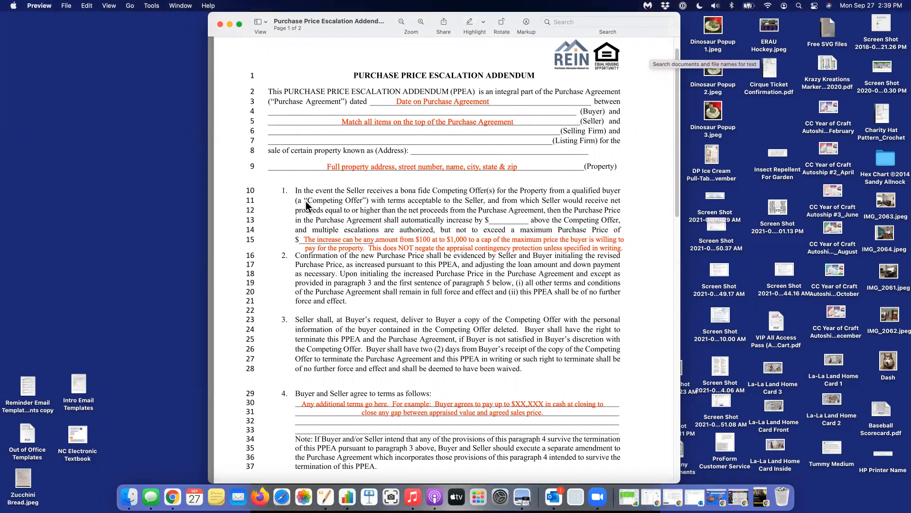
pyautogui.moveTo(279, 208)
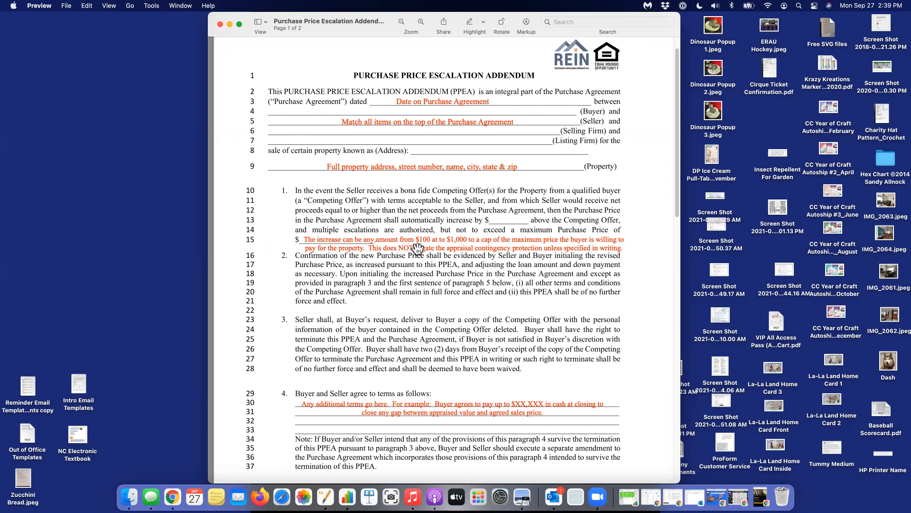
pyautogui.moveTo(494, 235)
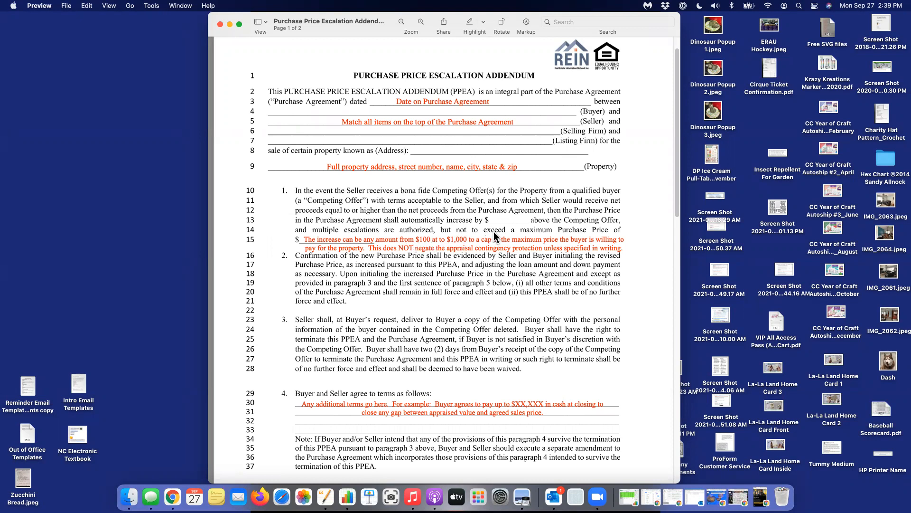
pyautogui.moveTo(494, 232)
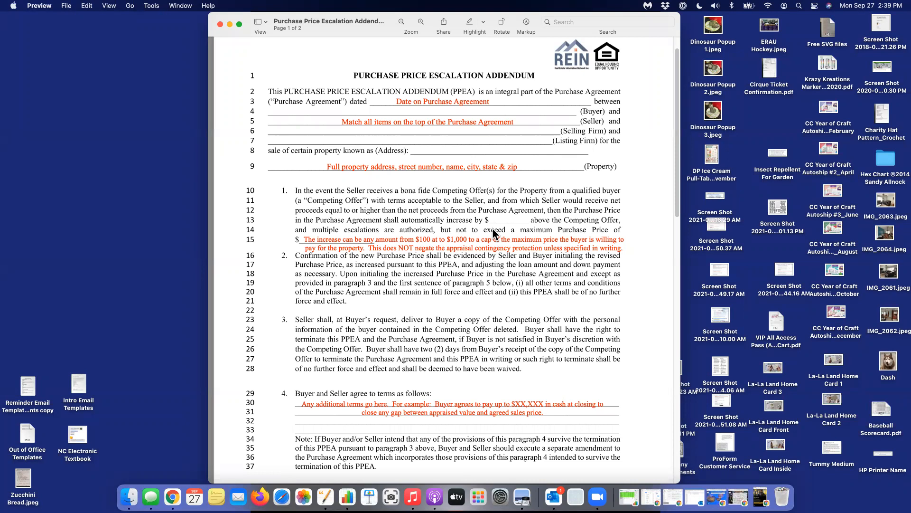
pyautogui.moveTo(436, 259)
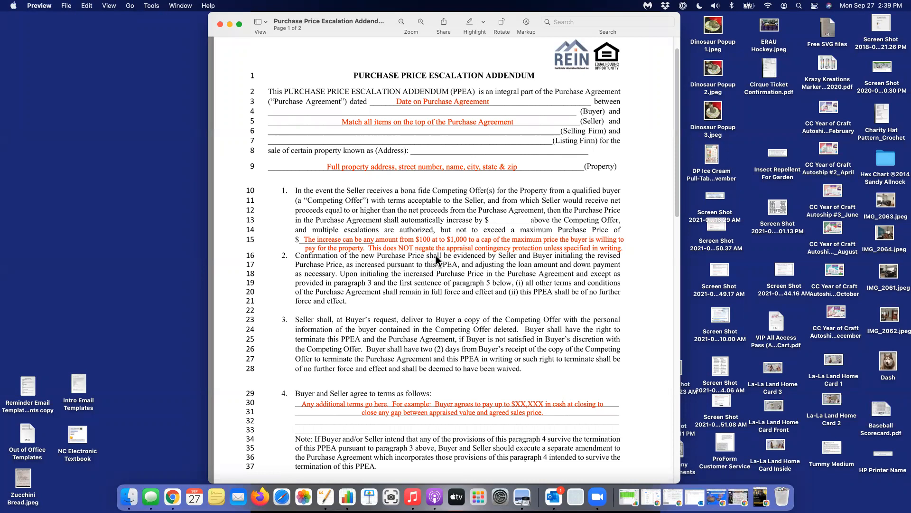
pyautogui.moveTo(456, 261)
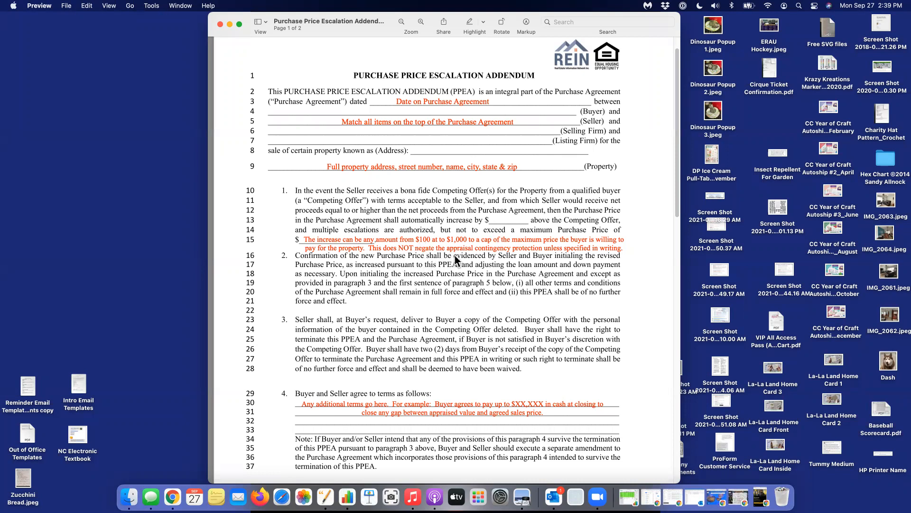
pyautogui.moveTo(507, 268)
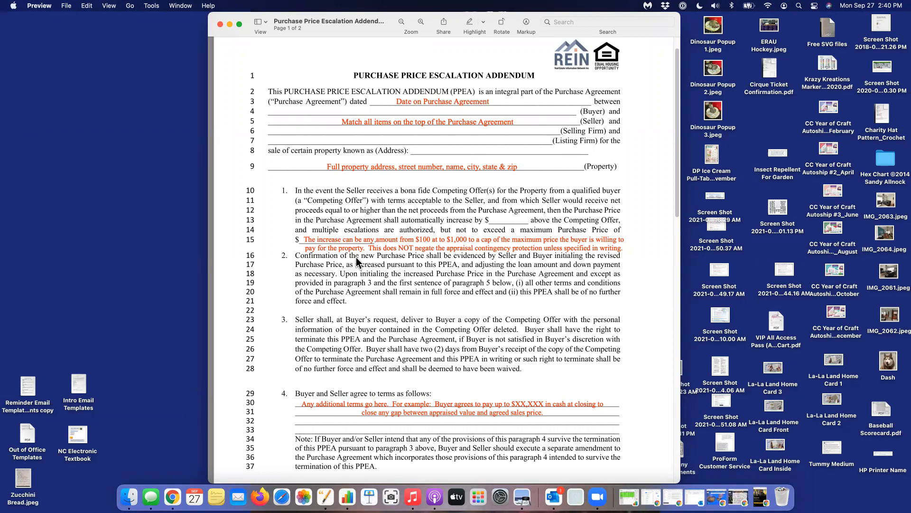
pyautogui.moveTo(306, 242)
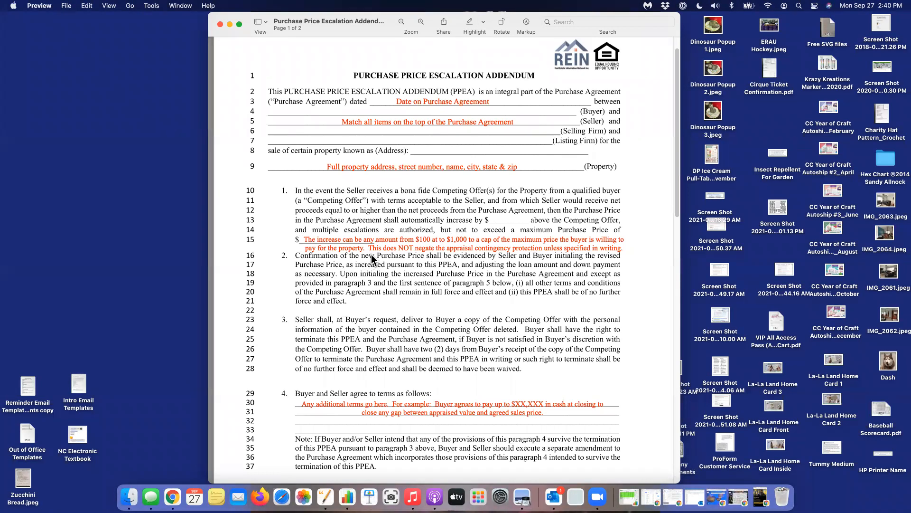
pyautogui.moveTo(401, 267)
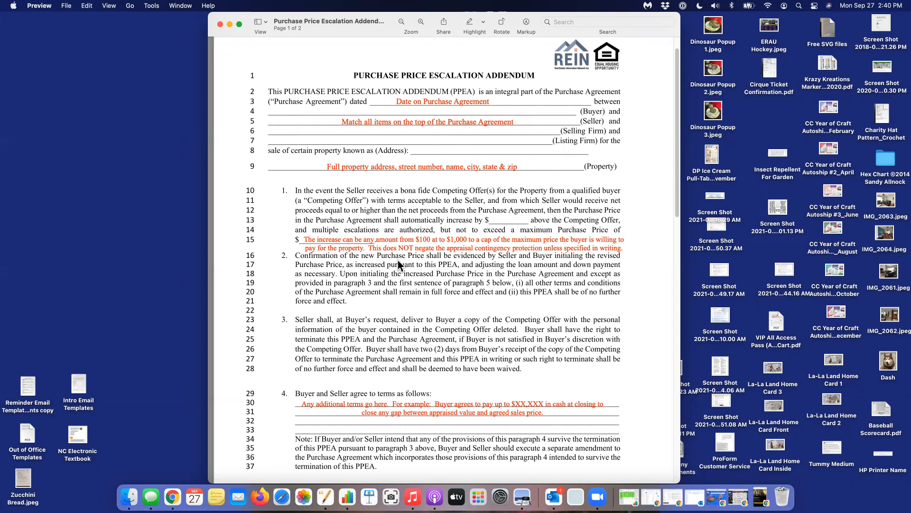
pyautogui.moveTo(376, 267)
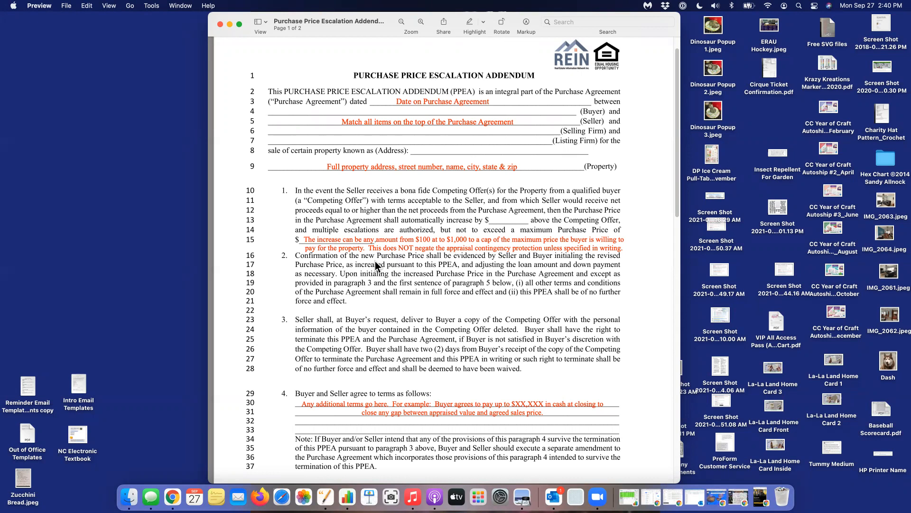
pyautogui.moveTo(292, 288)
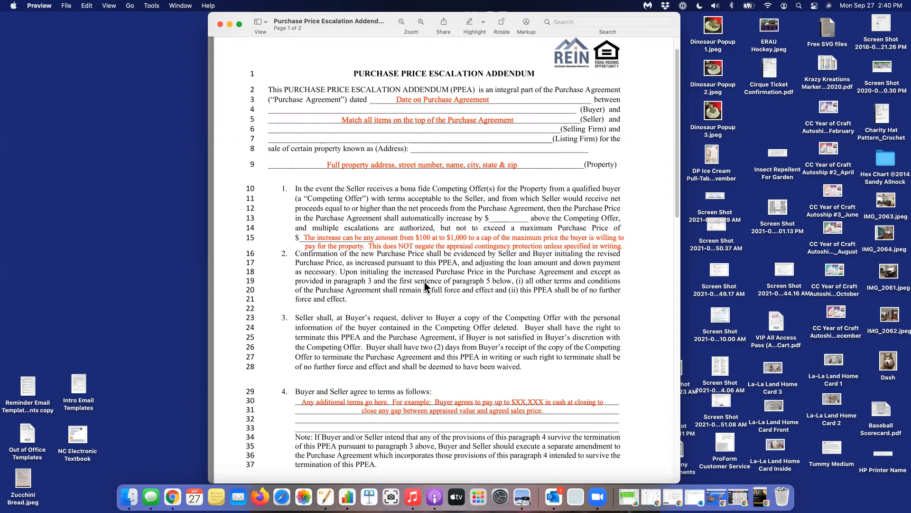
pyautogui.moveTo(417, 271)
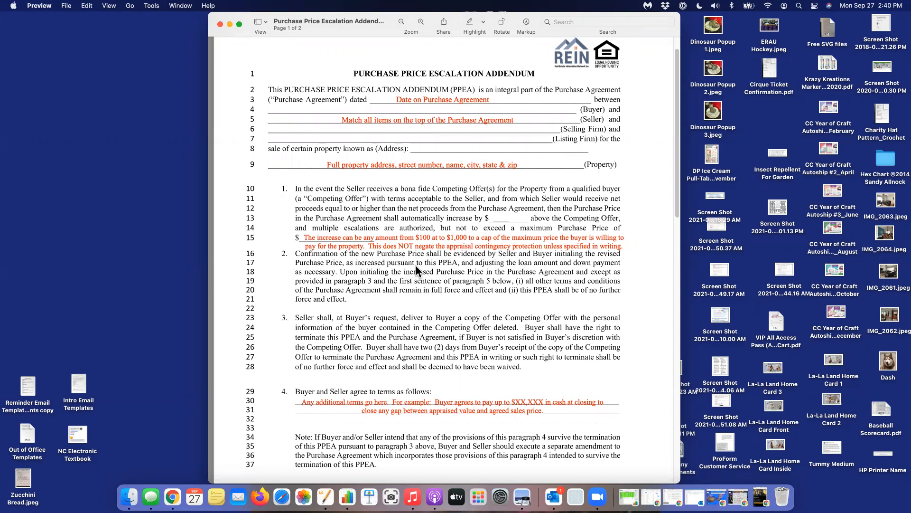
pyautogui.moveTo(284, 304)
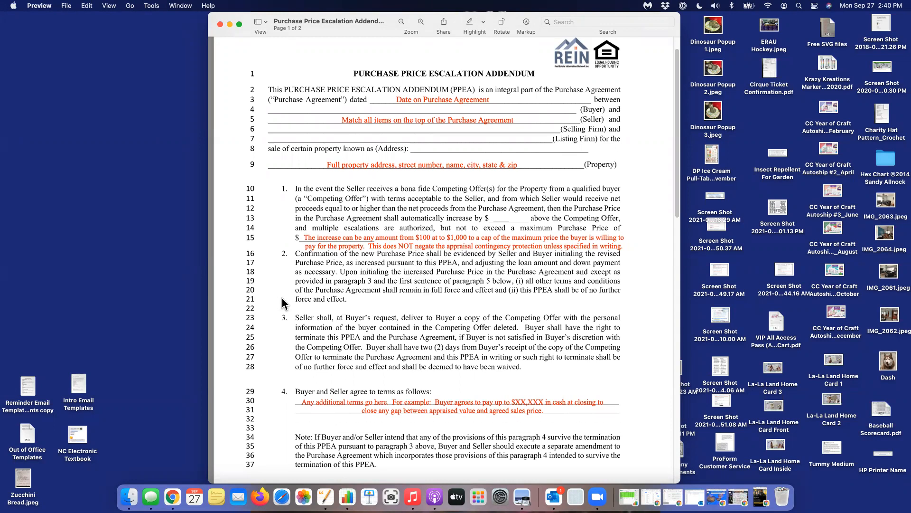
pyautogui.scroll(-3)
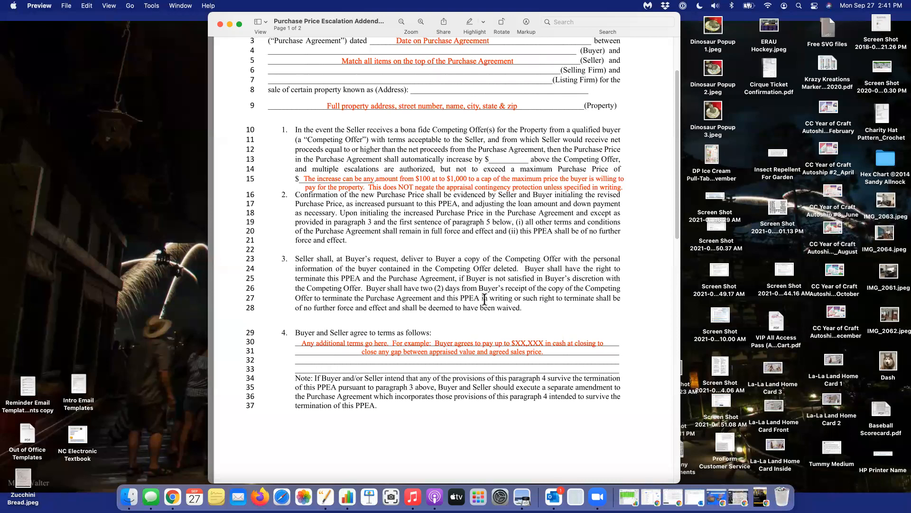
pyautogui.moveTo(562, 312)
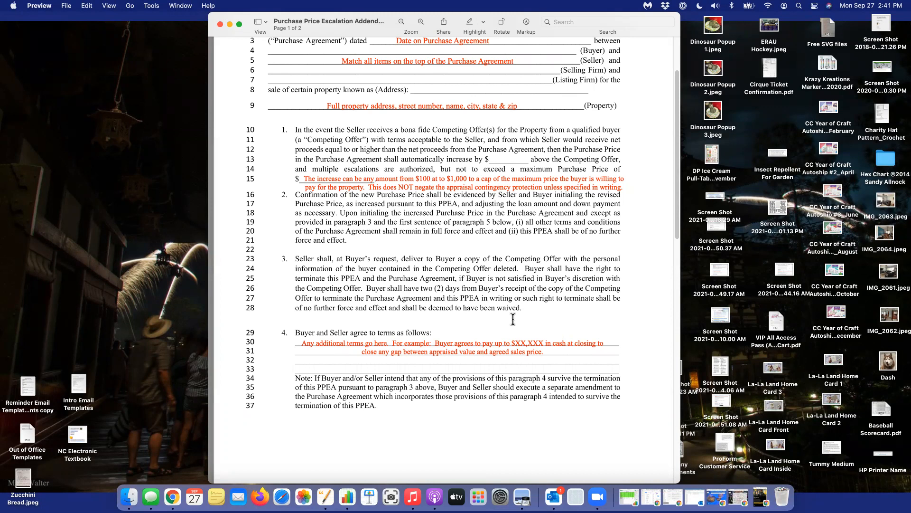
pyautogui.moveTo(503, 325)
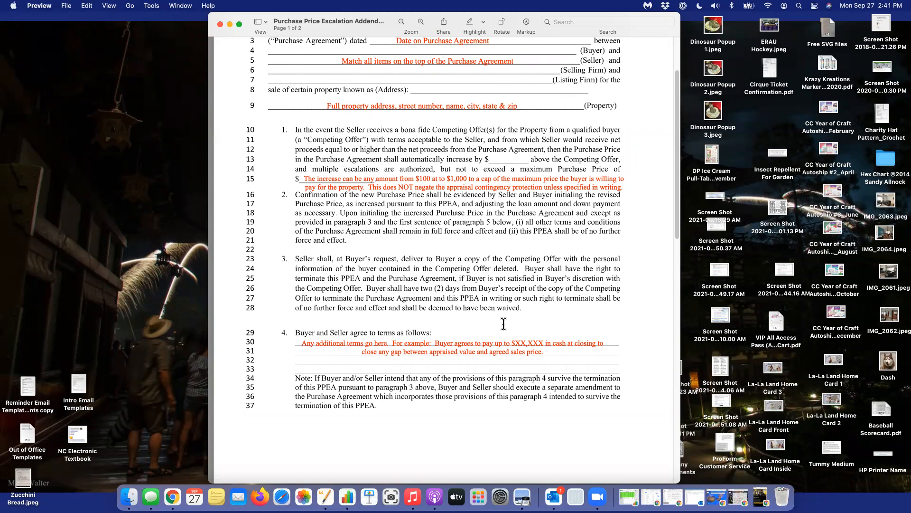
pyautogui.moveTo(389, 354)
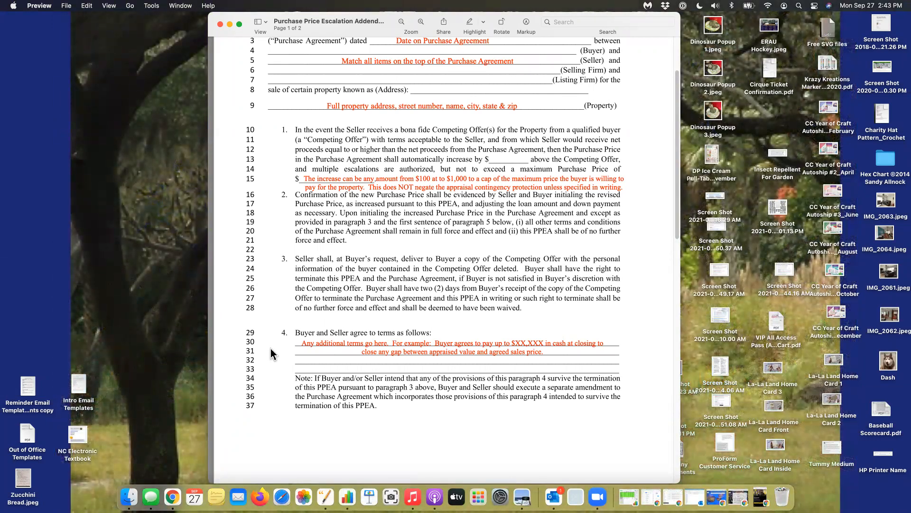
pyautogui.scroll(-3)
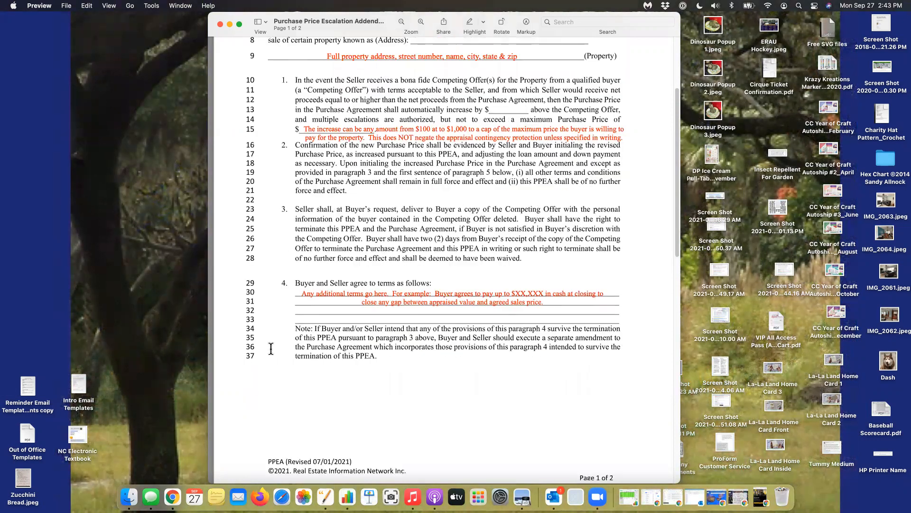
pyautogui.scroll(-3)
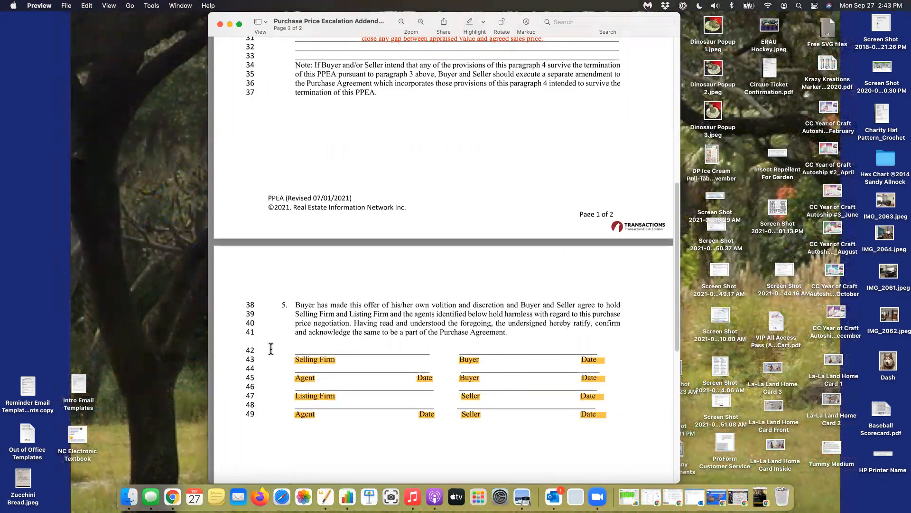
pyautogui.scroll(-3)
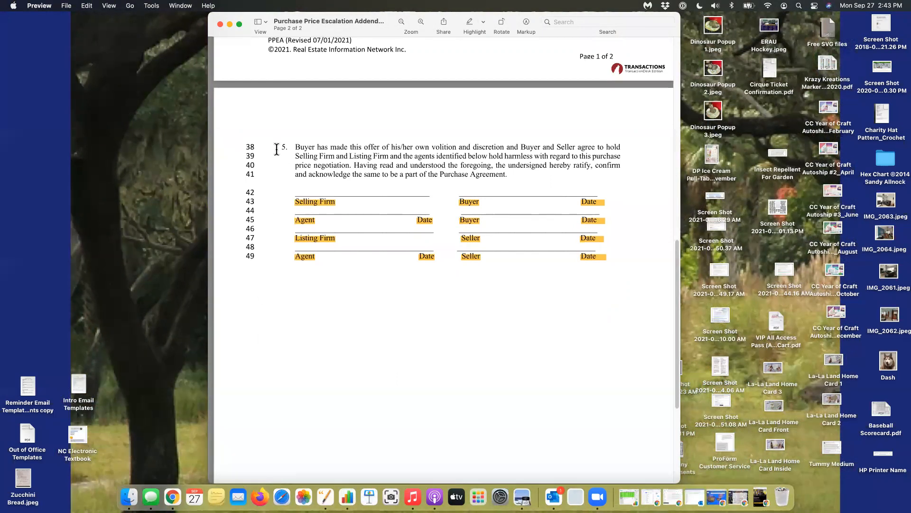
pyautogui.moveTo(272, 169)
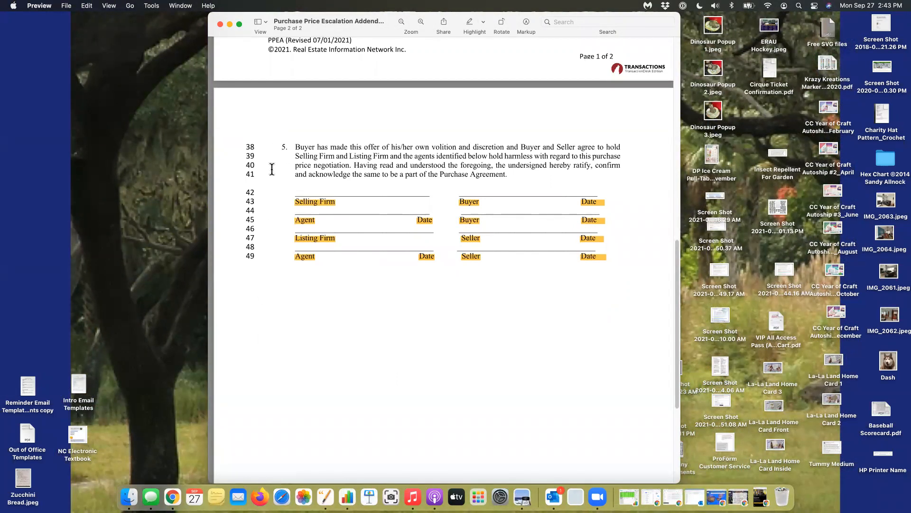